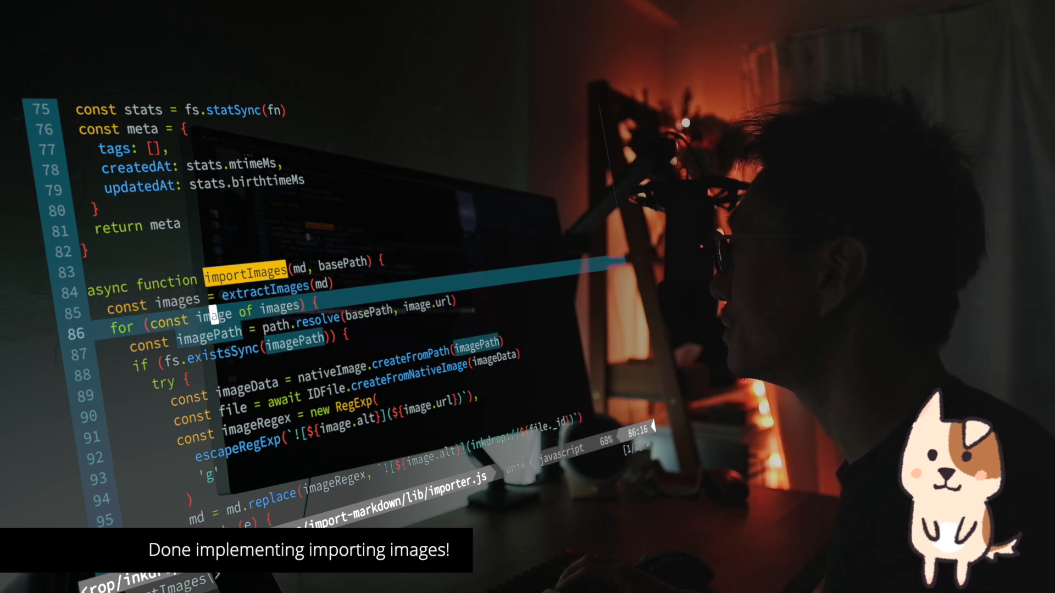
# Preview dog-image-note.md in the dog folder showing its Hello heading and dog image link.
pyautogui.scroll(-3)
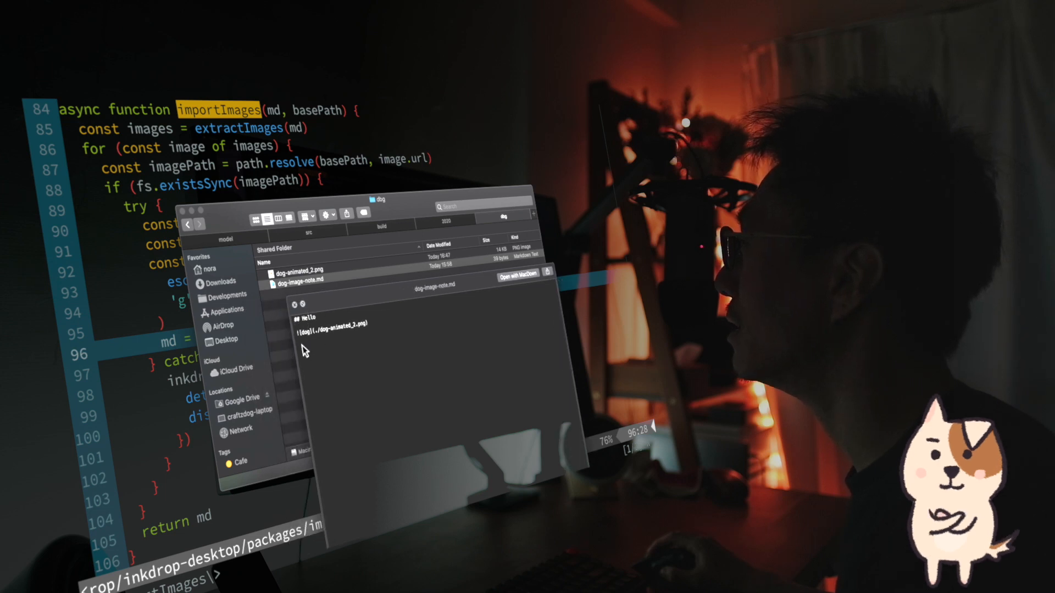
pyautogui.click(299, 279)
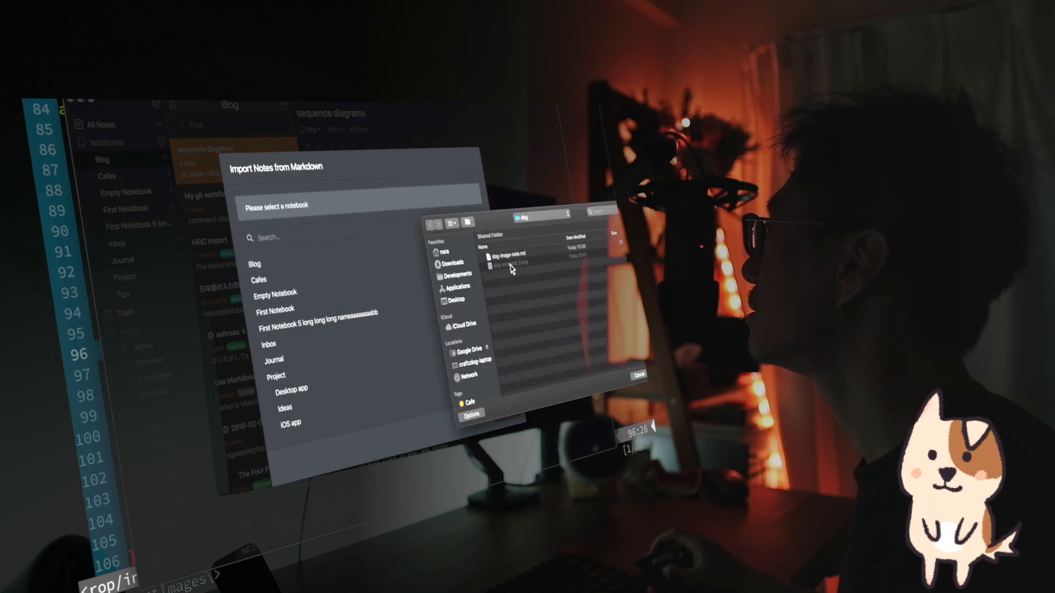
# Choose dog-image-note.md in the dog folder as the Markdown note to import.
pyautogui.click(518, 255)
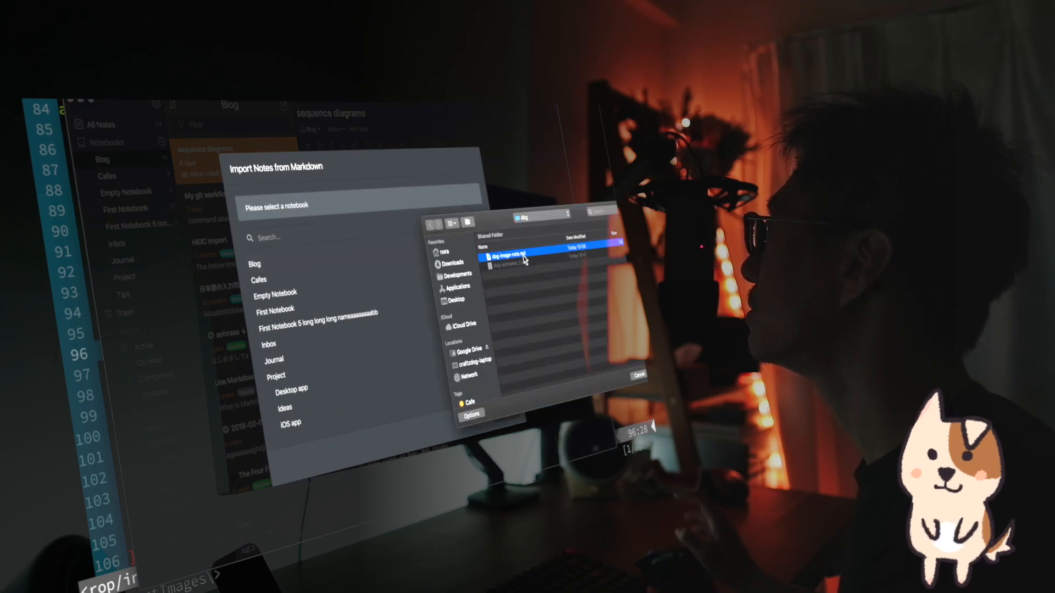